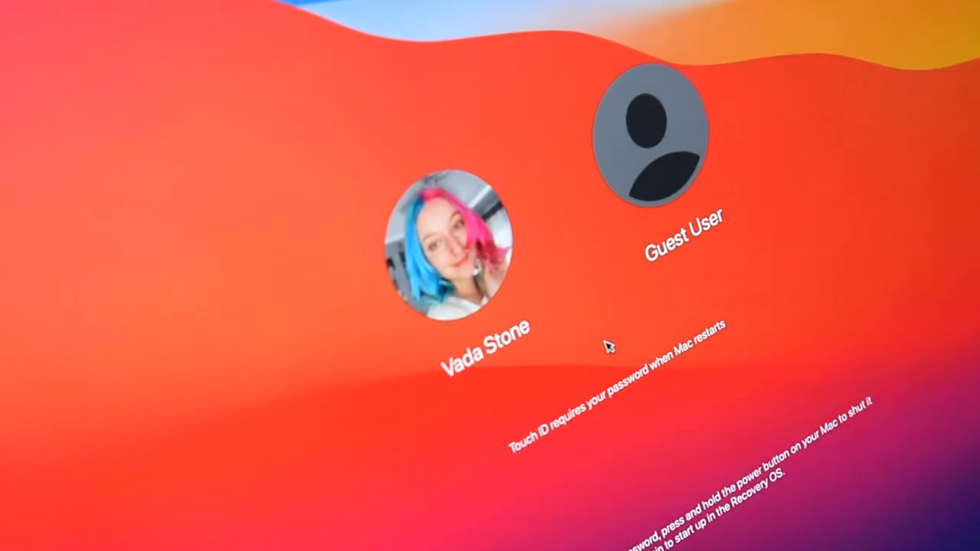
left_click(456, 252)
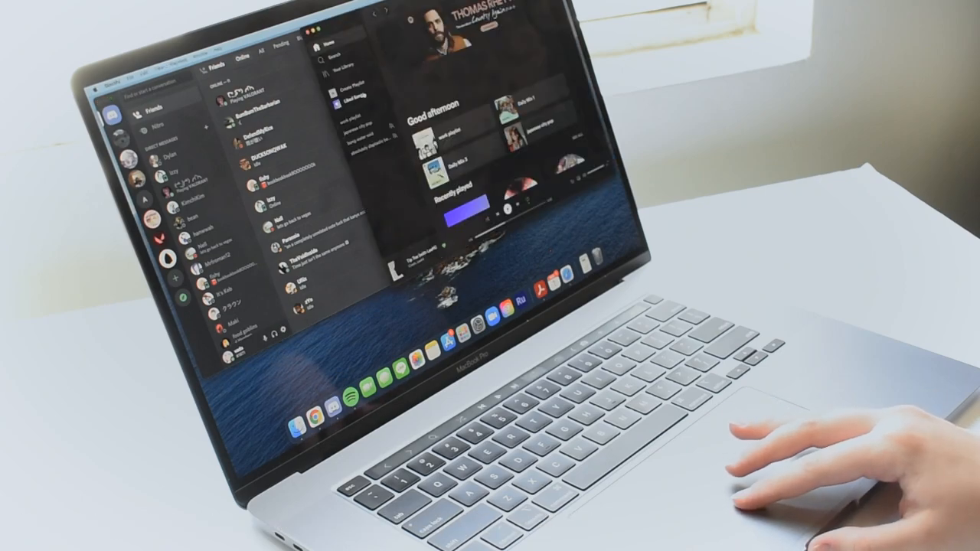
left_click(352, 101)
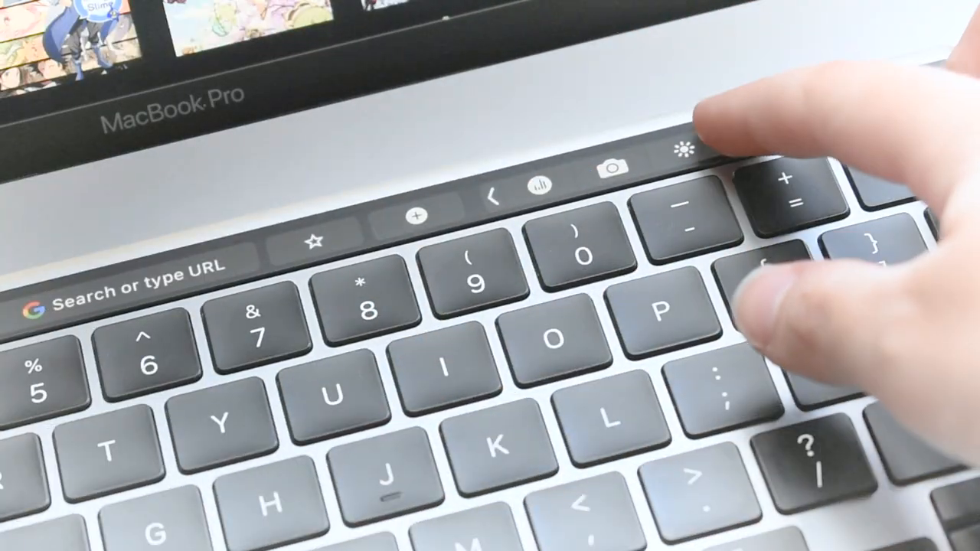
left_click(680, 150)
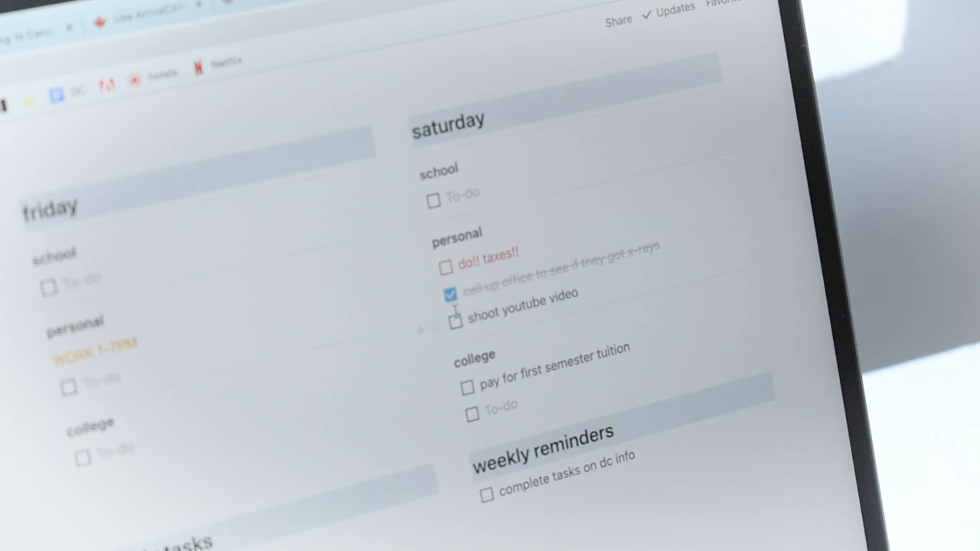
left_click(456, 320)
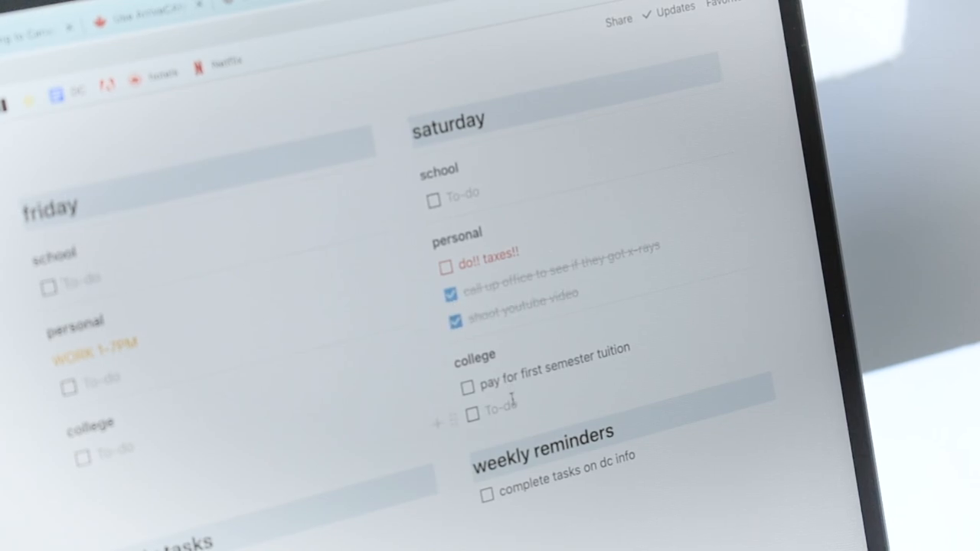
type("apply")
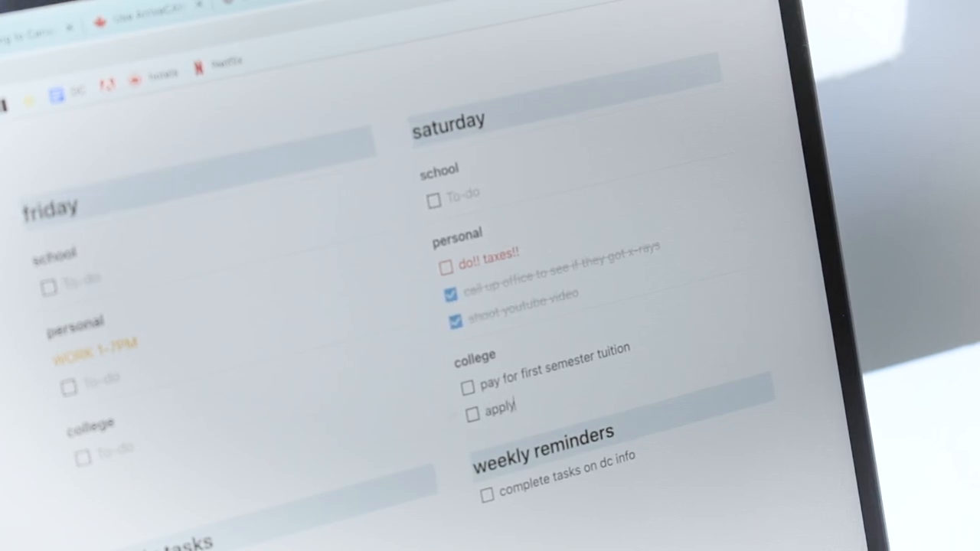